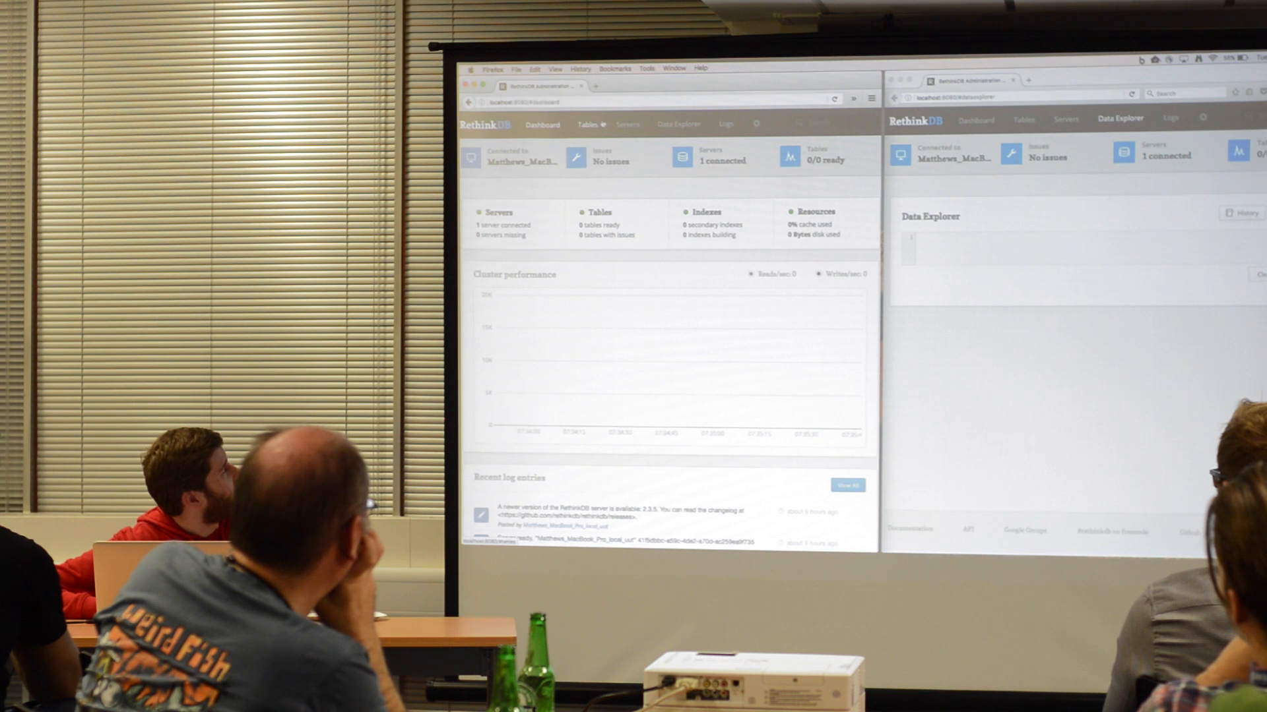
- Review the connected servers, then view the cluster's empty tables list
click(628, 124)
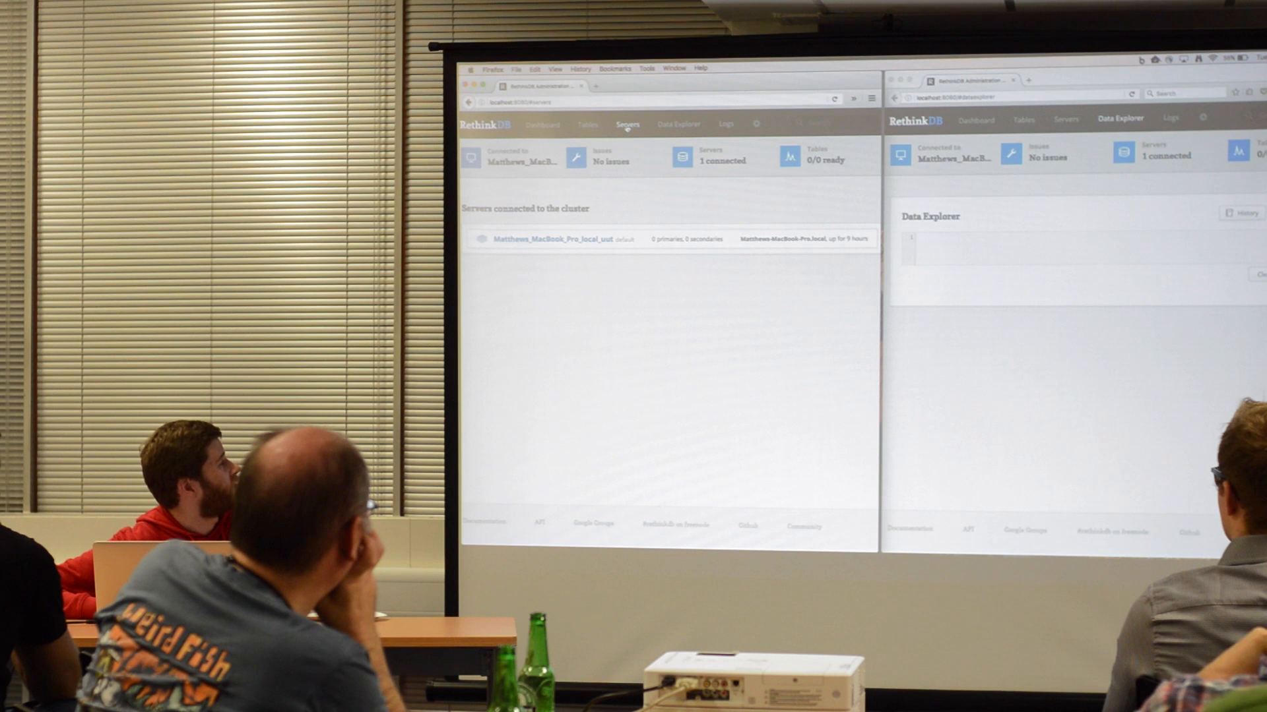
click(587, 124)
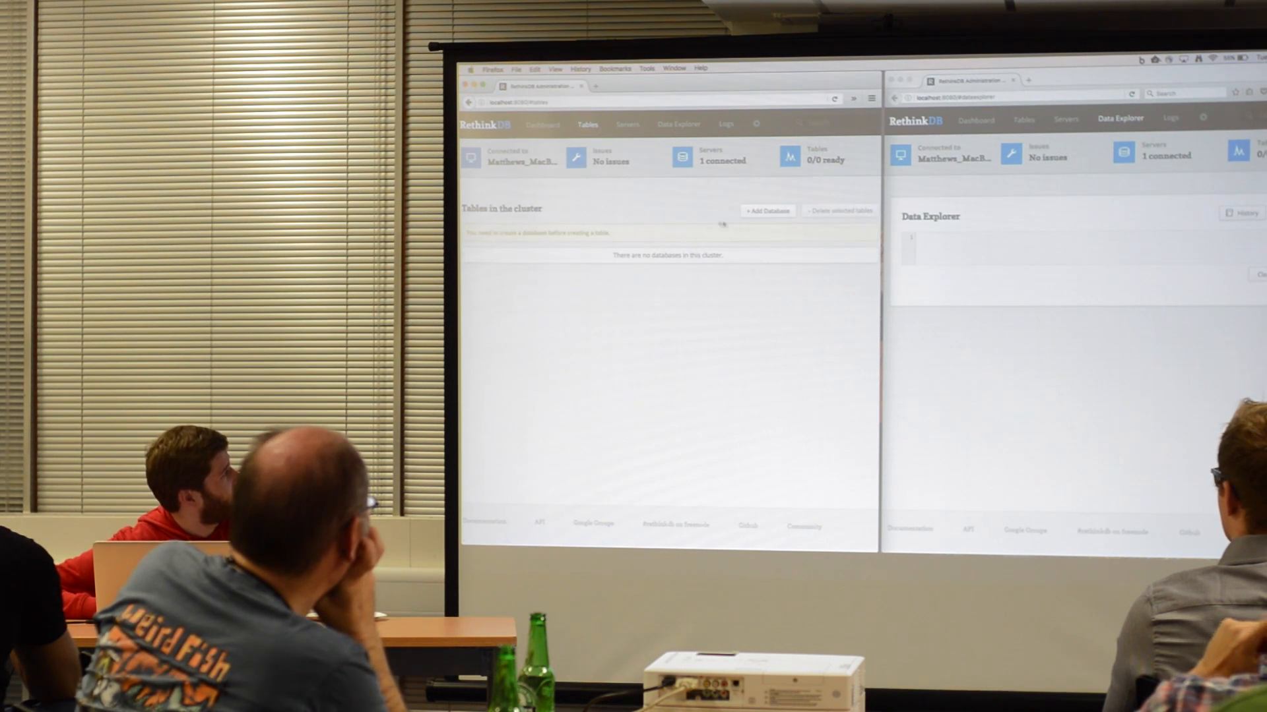
- Add a new database named javascriptnw
click(765, 211)
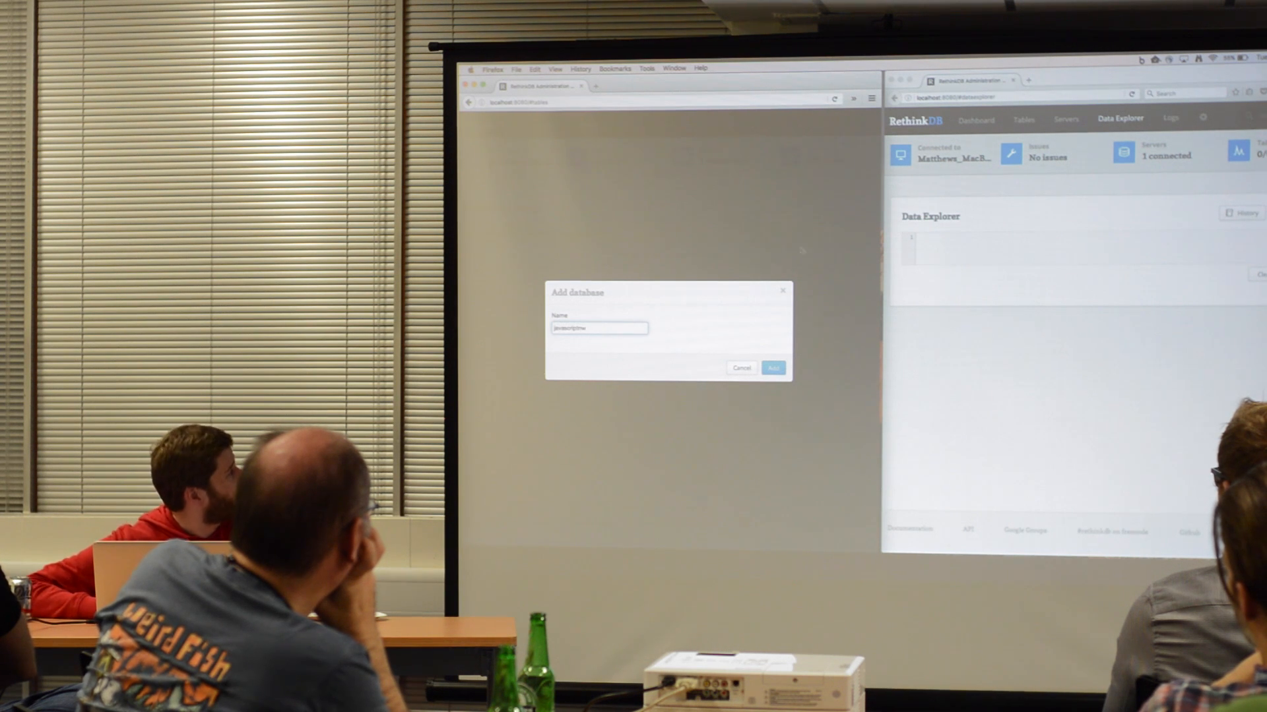
click(772, 368)
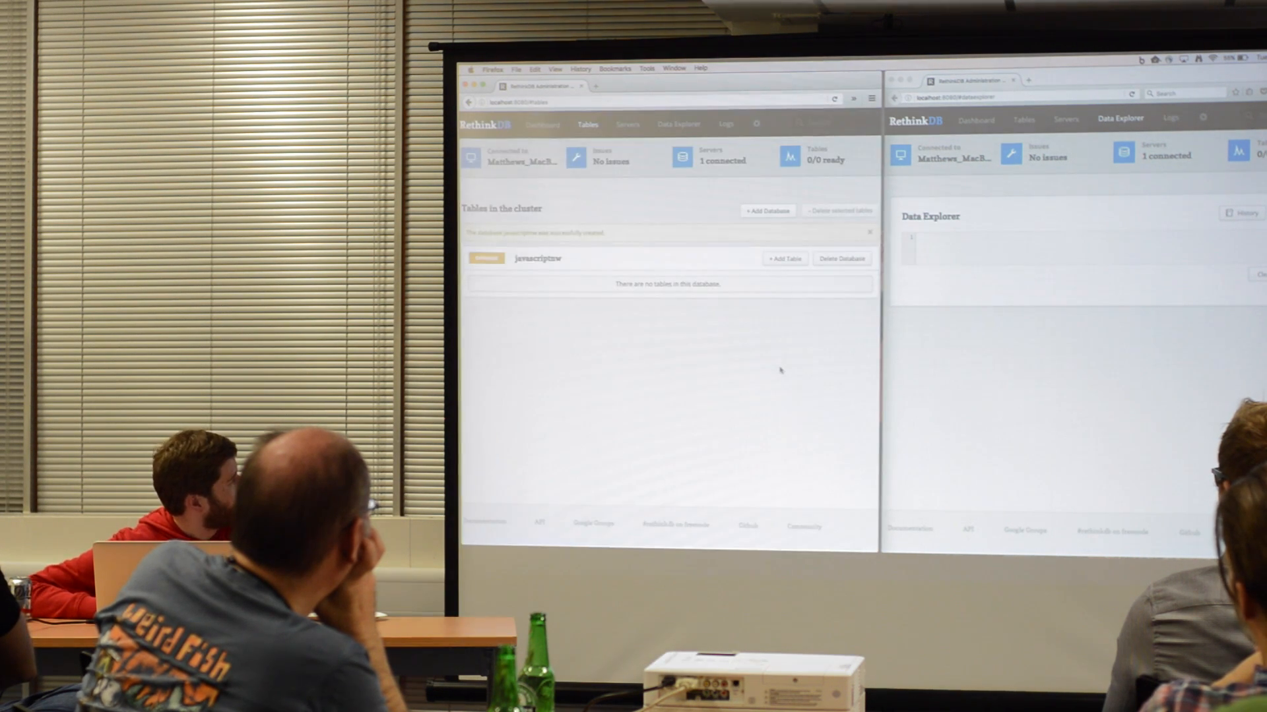
mouse_move(764, 267)
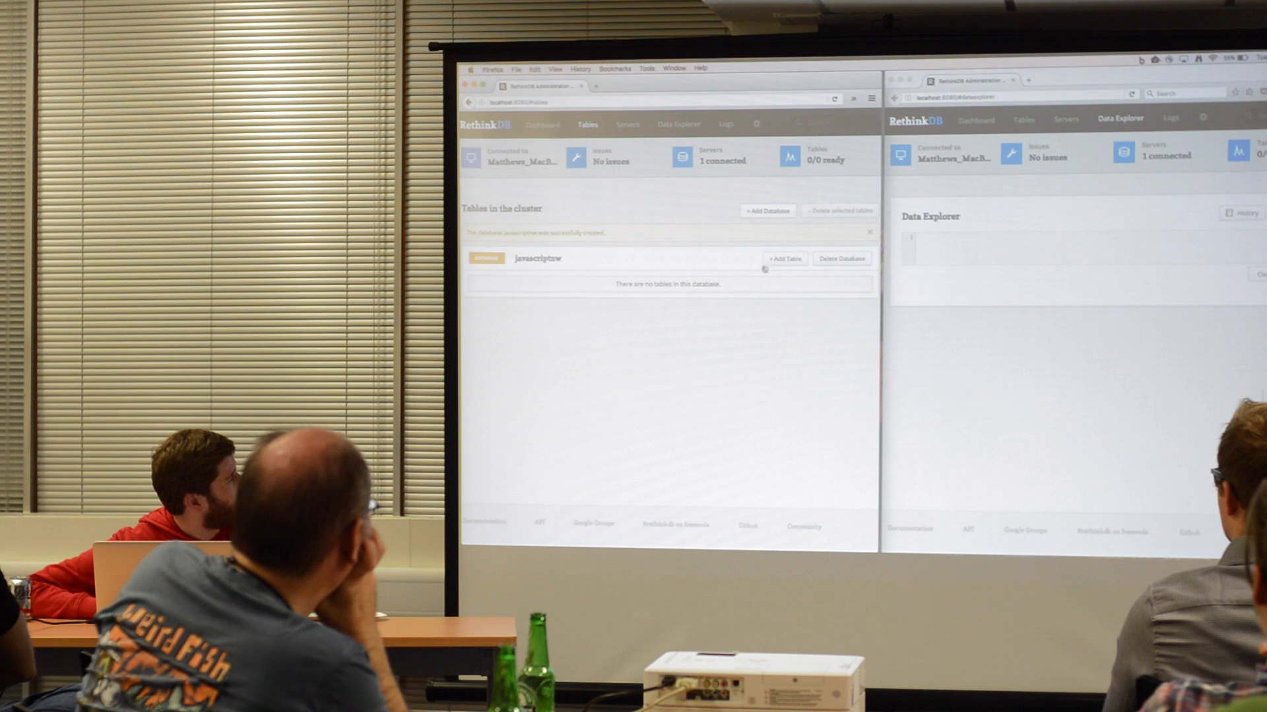
- Add a table named questions to the javascriptnw database
click(782, 259)
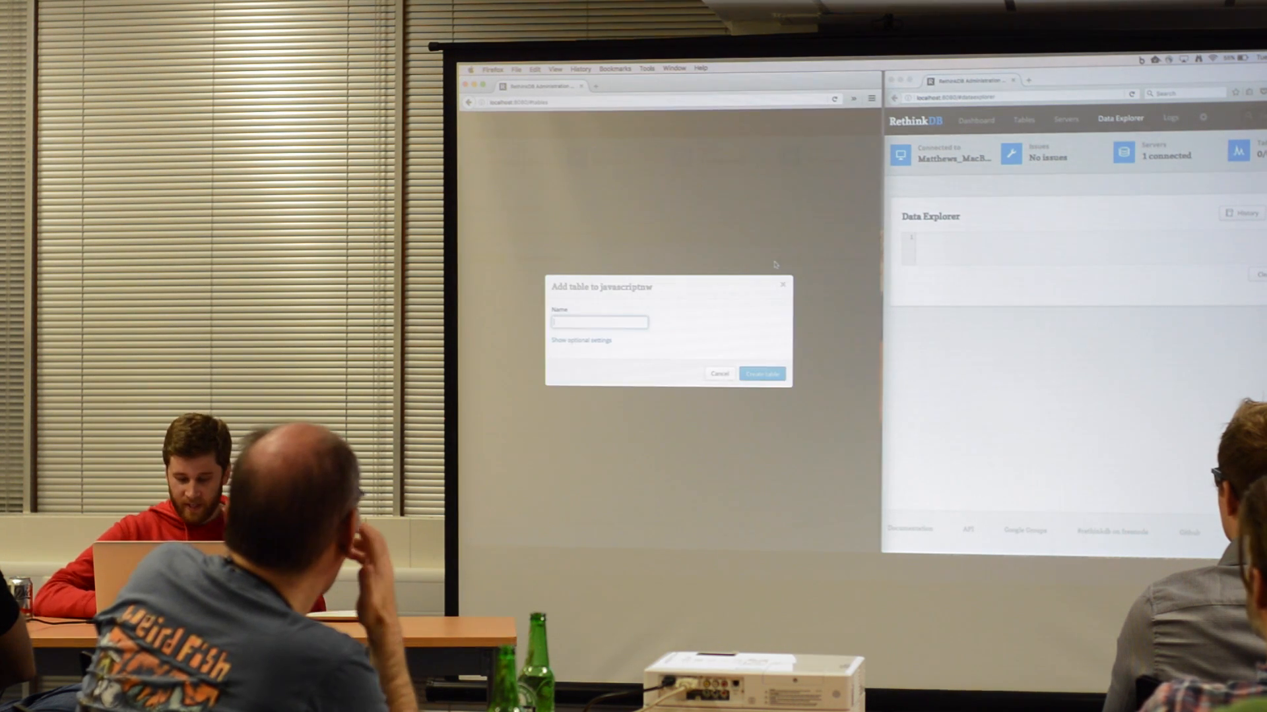
text(questions)
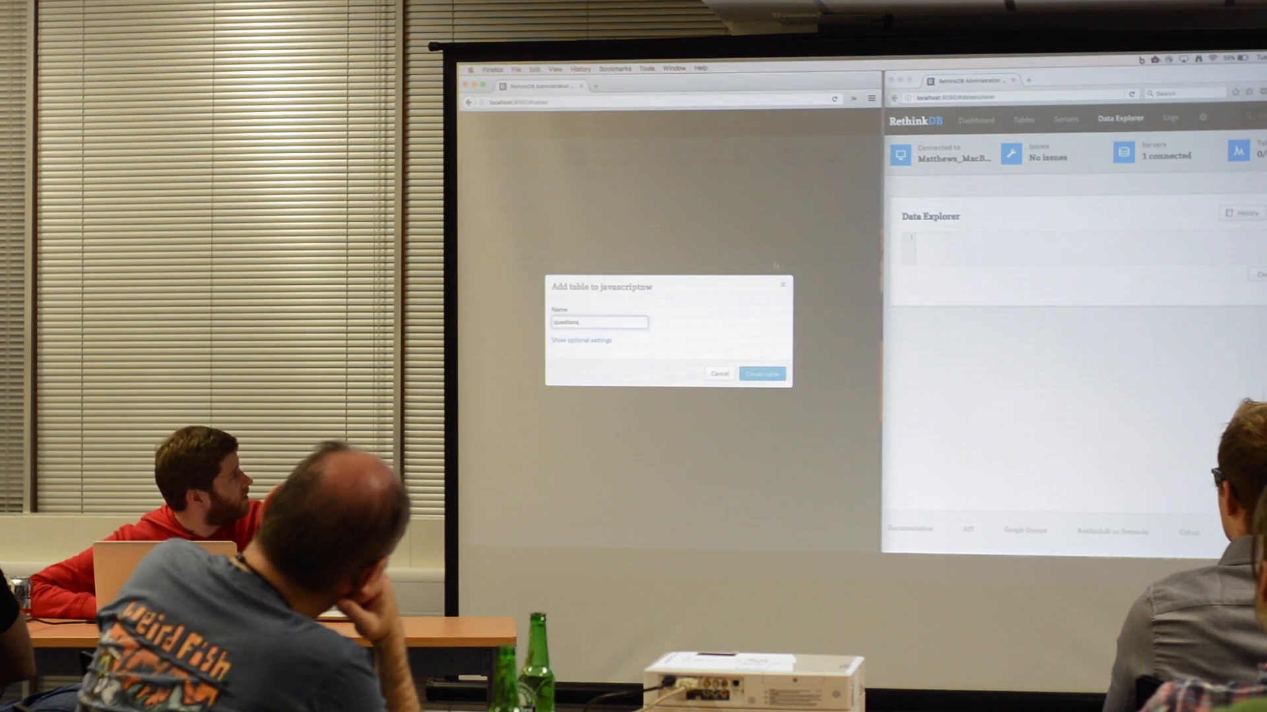
click(760, 374)
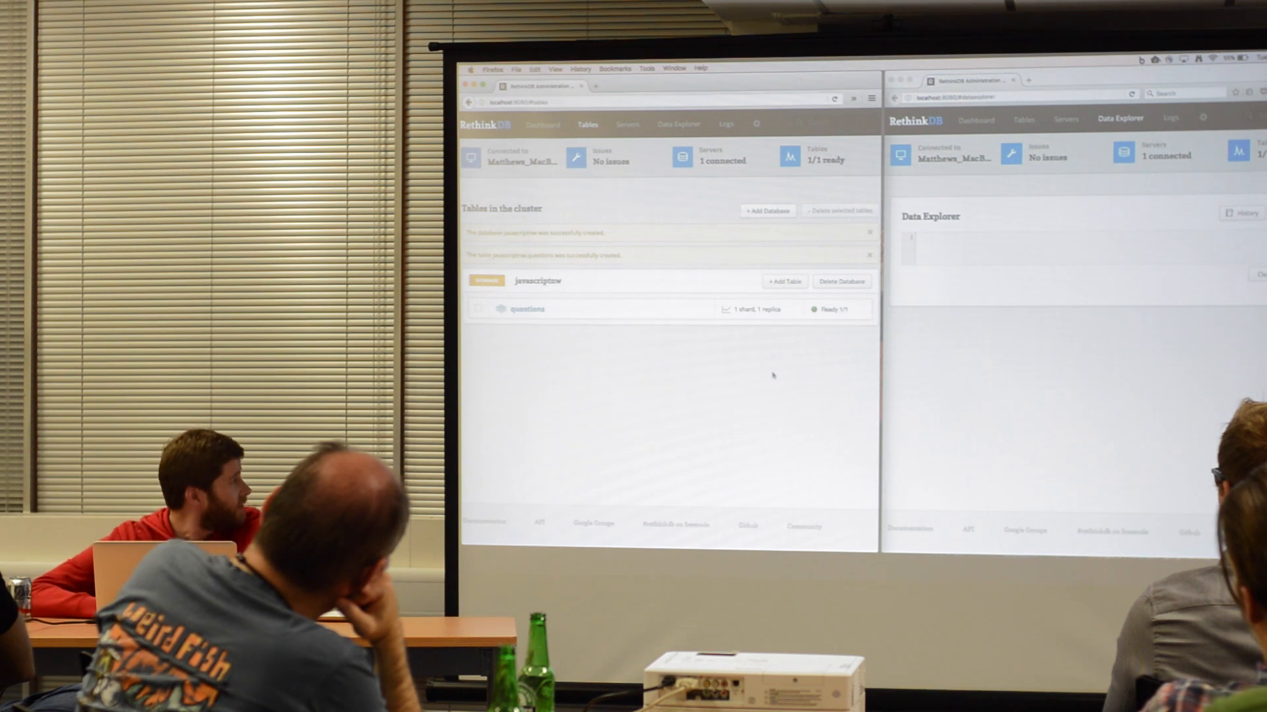
- View the questions table overview and its sharding/replication settings, leaving them at one shard, one replica
click(526, 309)
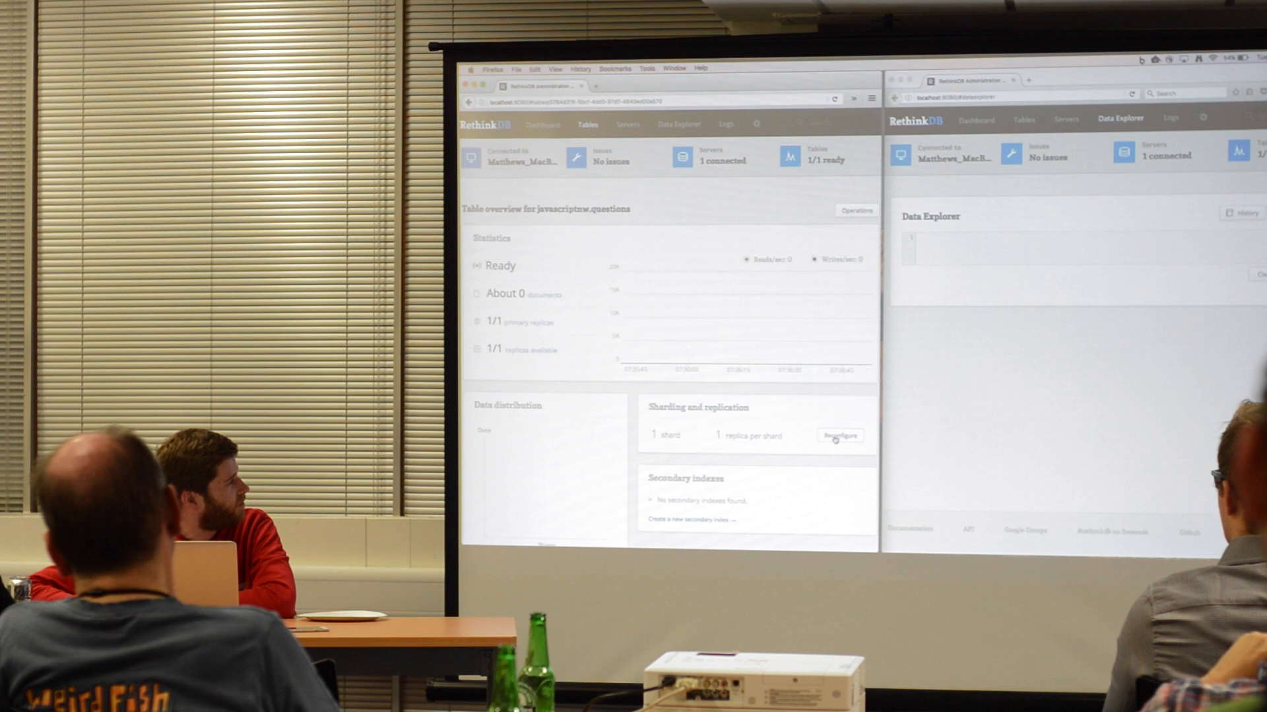
click(840, 435)
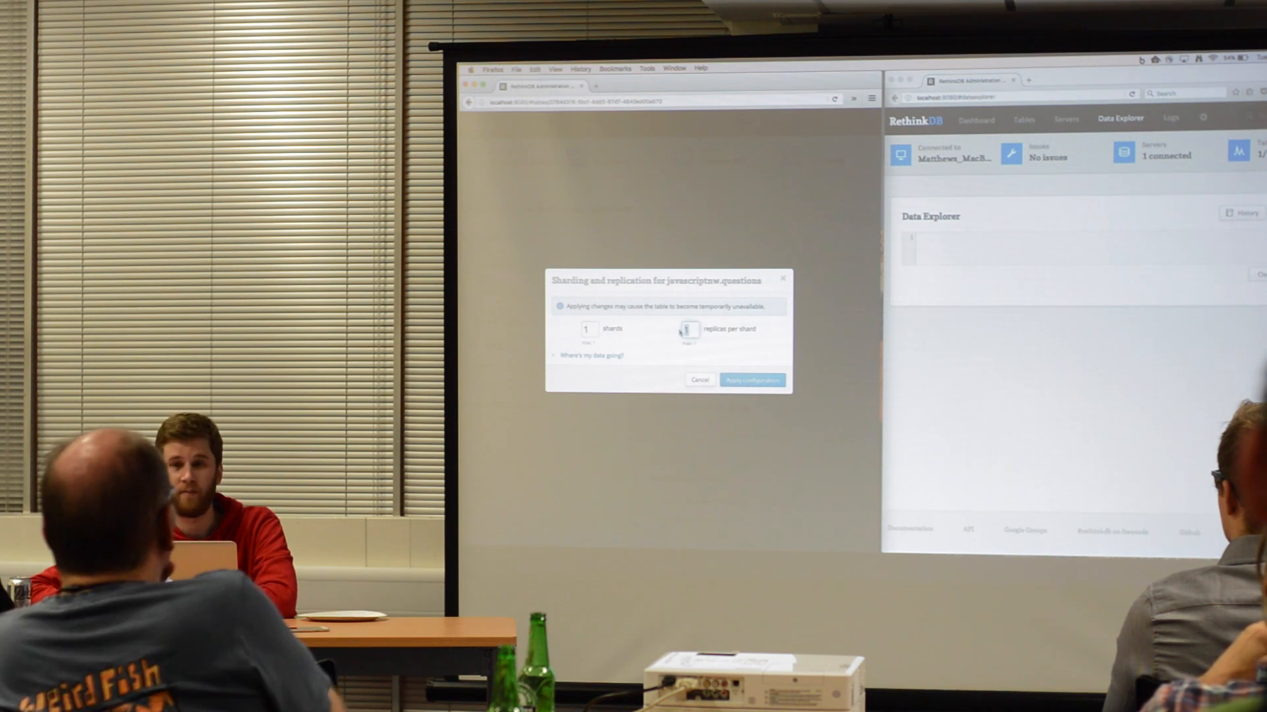
click(751, 380)
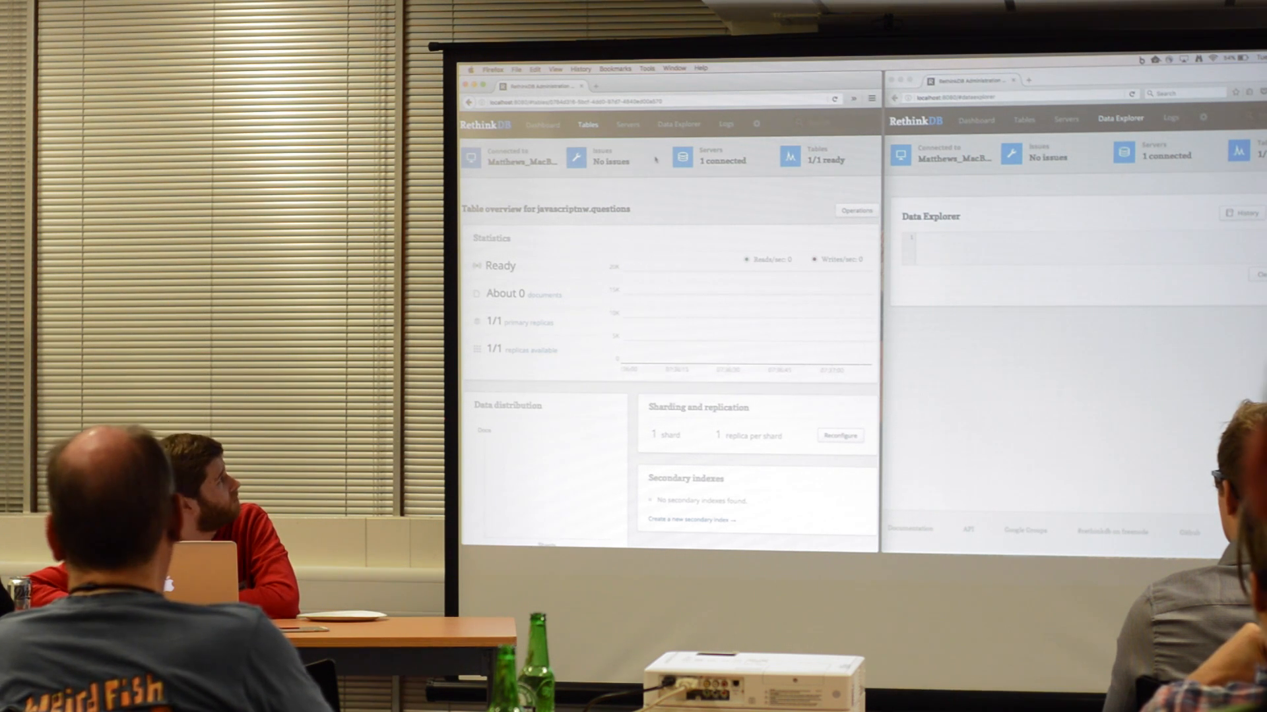
- Run r.db("javascriptnw").table("questions") in Data Explorer, returning no results
click(679, 124)
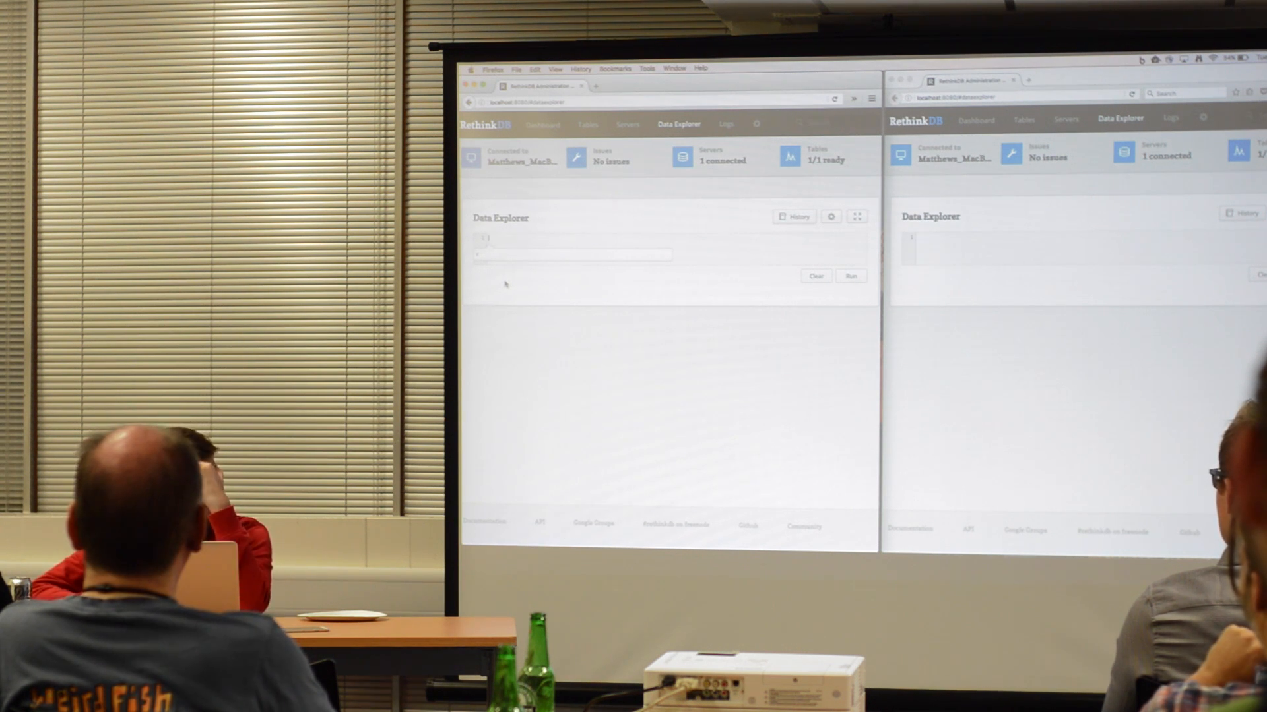
click(572, 253)
text(r.db("javascripture").table("questions"))
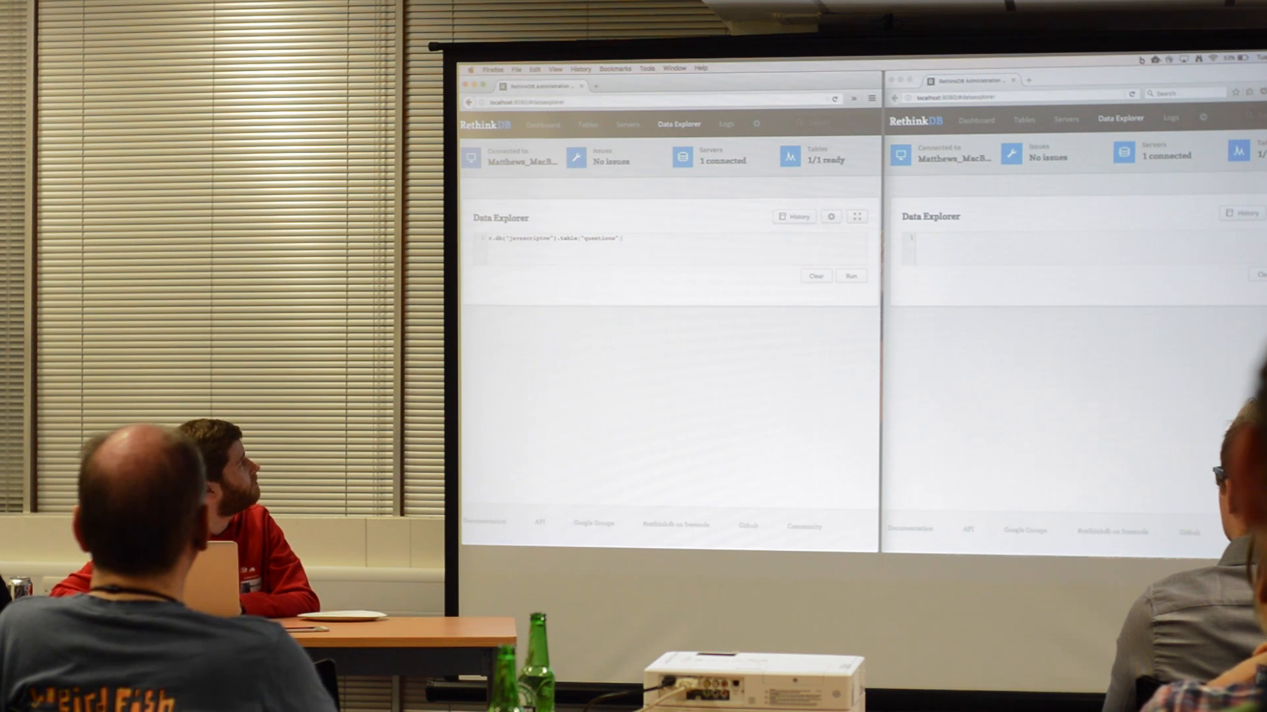
click(850, 276)
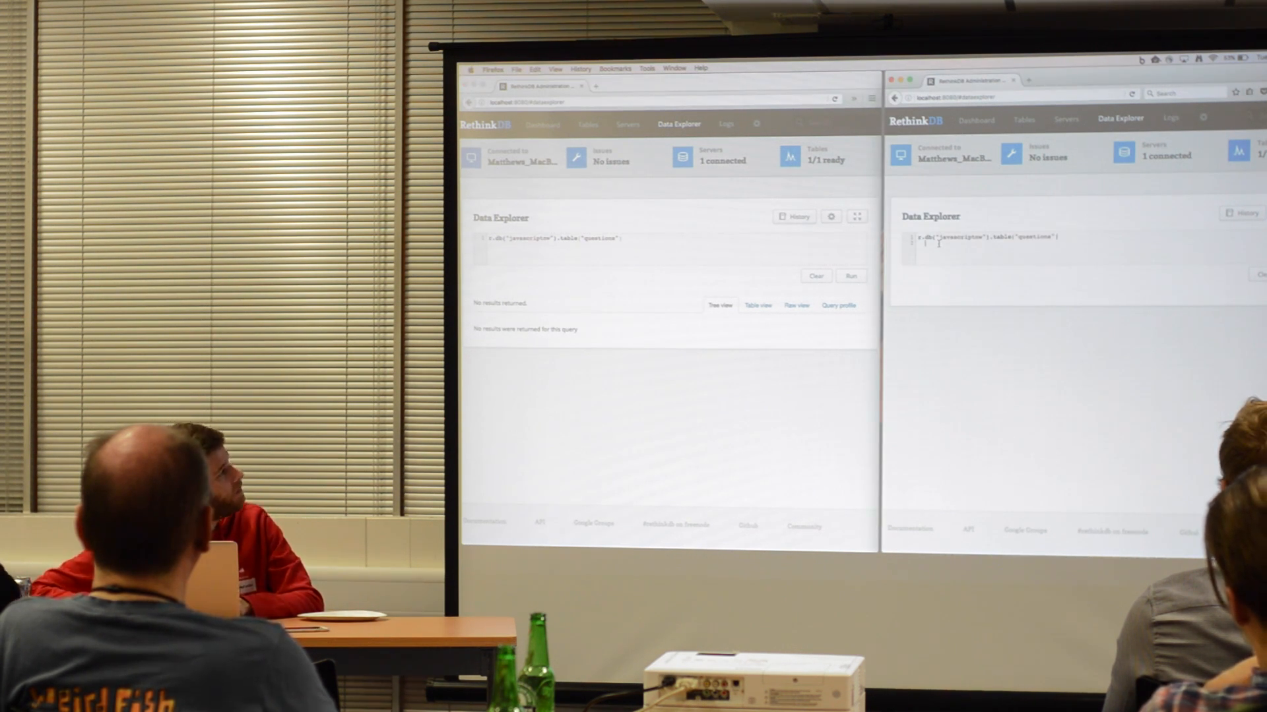
- Append .changes() to begin a changefeed query on the questions table
text(.changes())
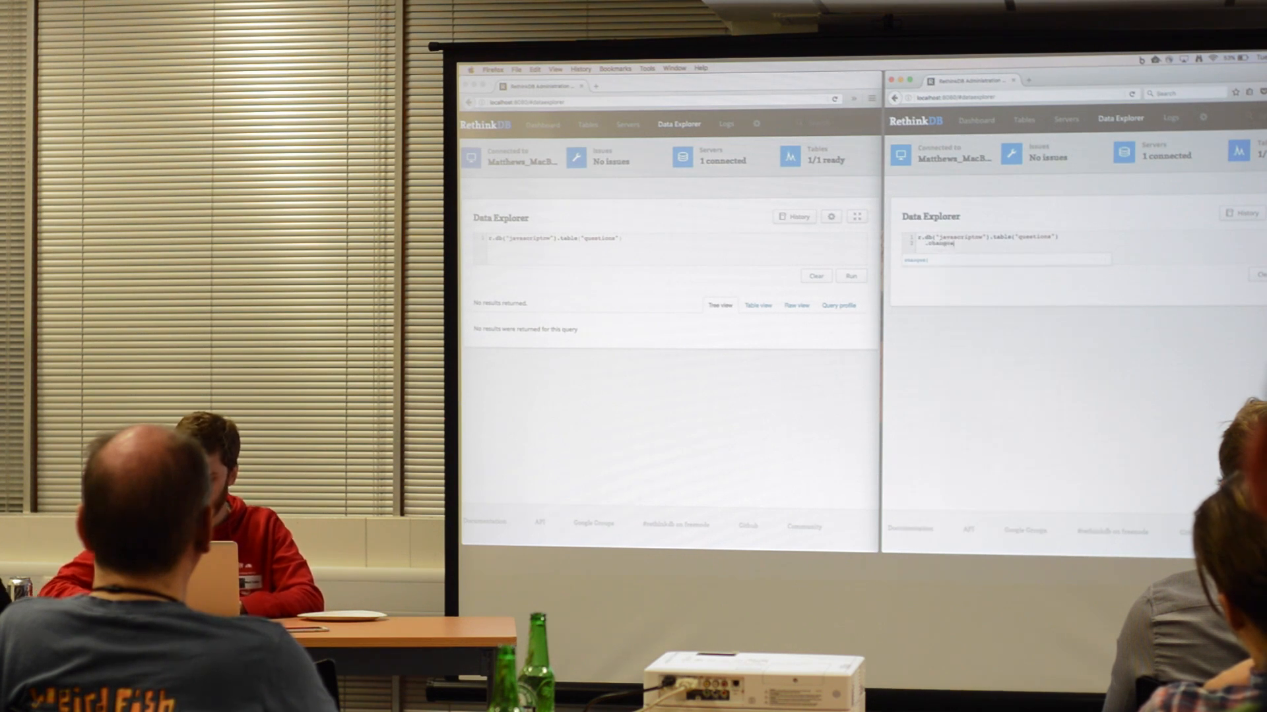